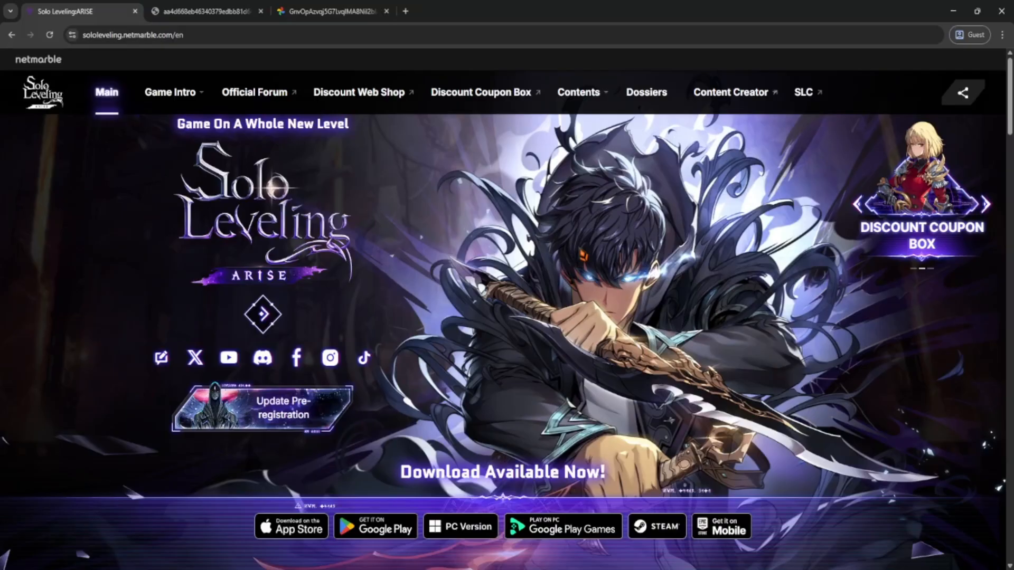
- Scroll the homepage past the download options down to the Participation Reward heading
scroll("down", 3)
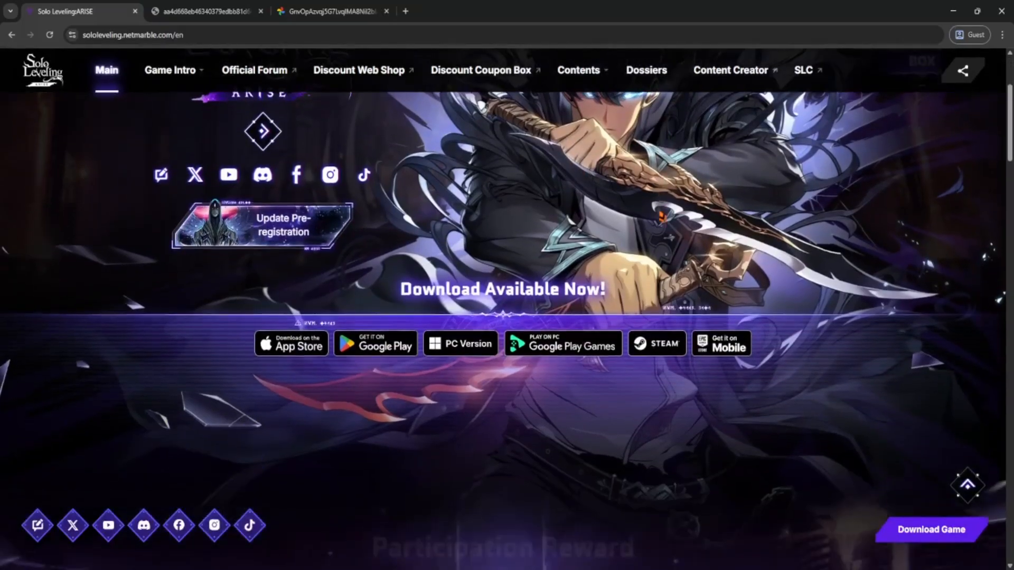
scroll("down", 3)
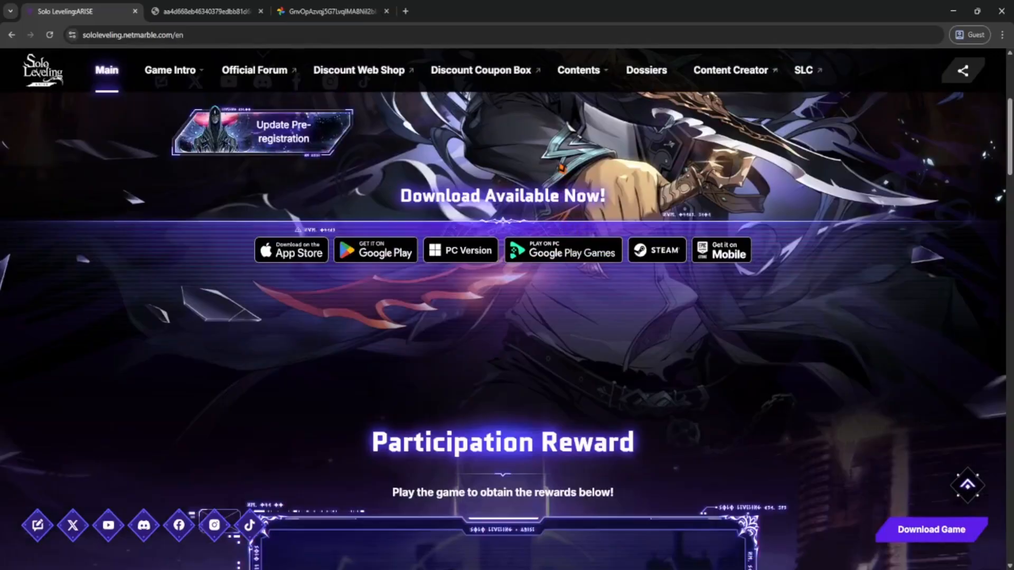
scroll("down", 3)
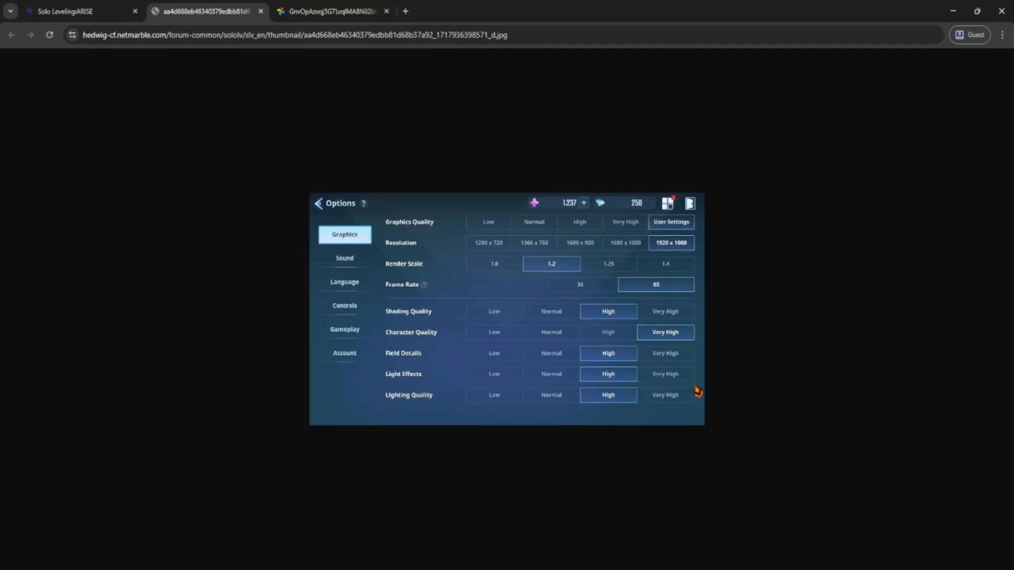
mouse_move(715, 395)
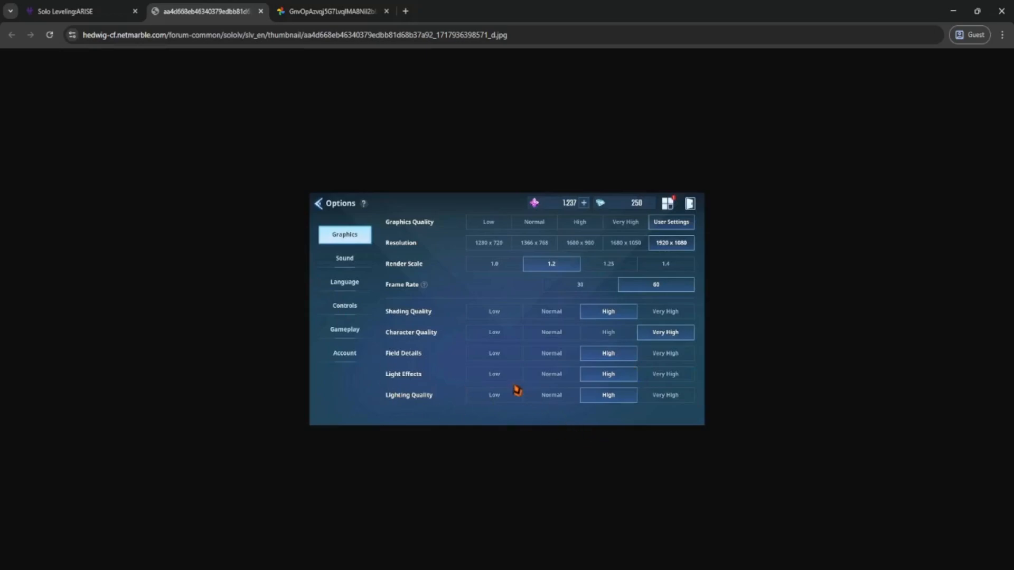
mouse_move(356, 93)
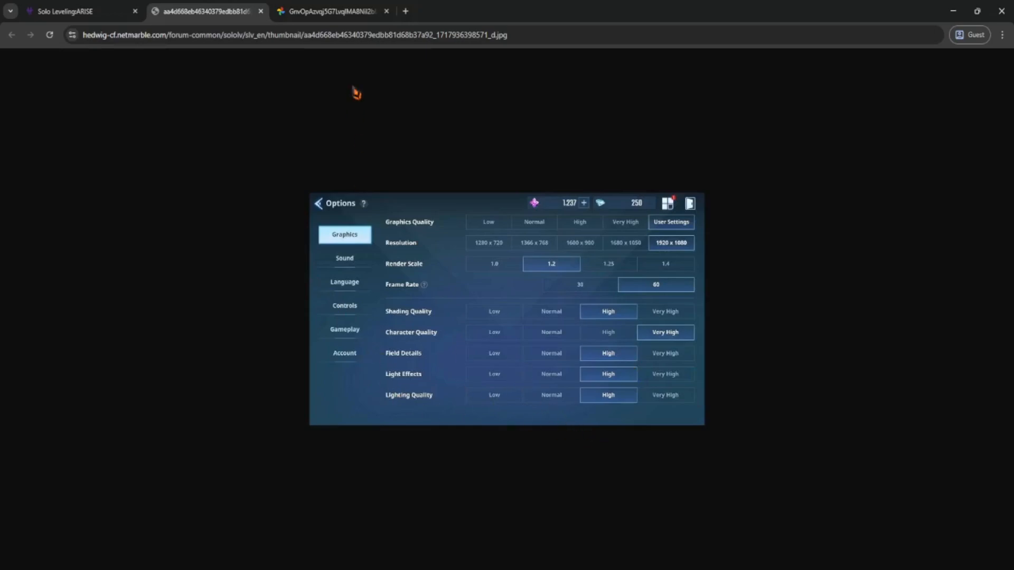
- Switch from the Options screenshot tab to the third tab showing combat gameplay
left_click(329, 11)
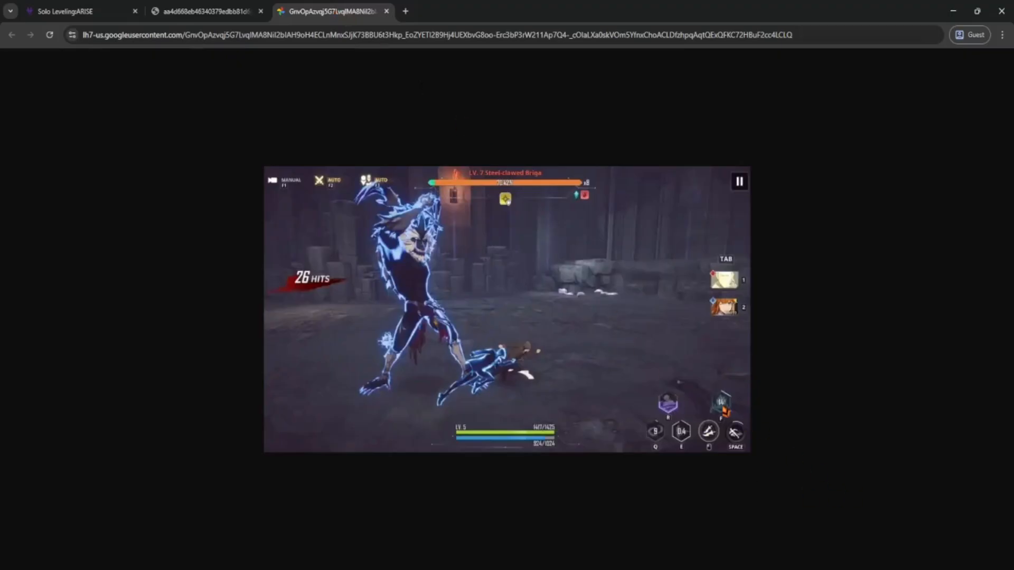